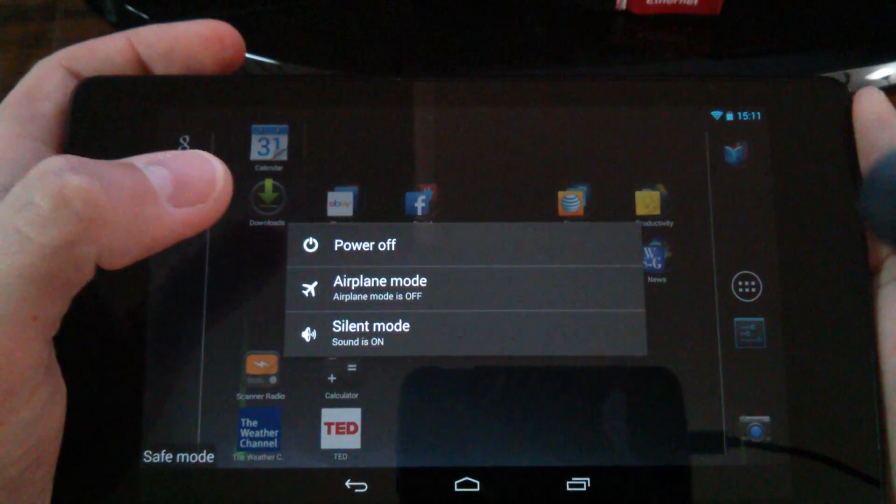
Power off the tablet from the power menu and confirm the shutdown
click(364, 245)
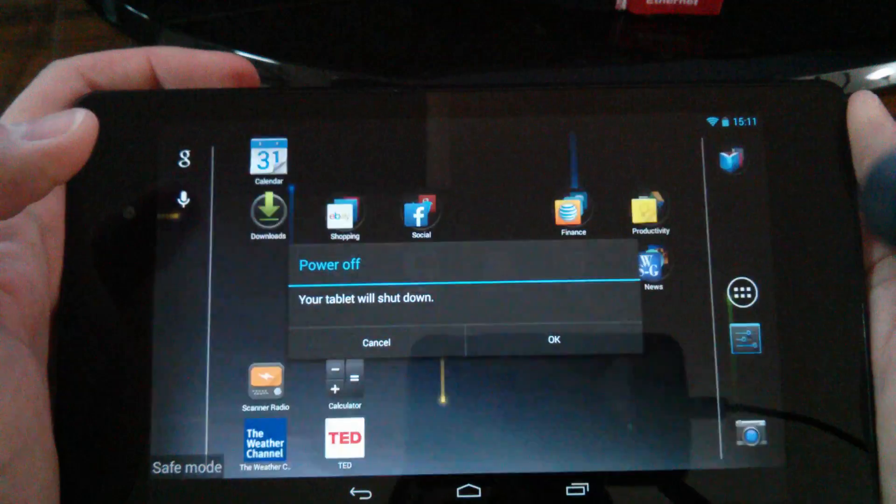
click(553, 340)
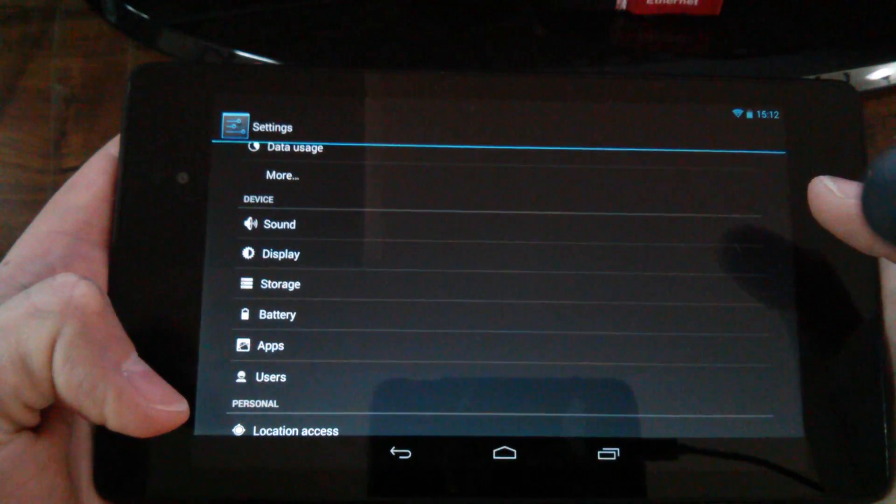
From Settings > Apps, select Chase in the Downloaded list to show its App info
click(271, 345)
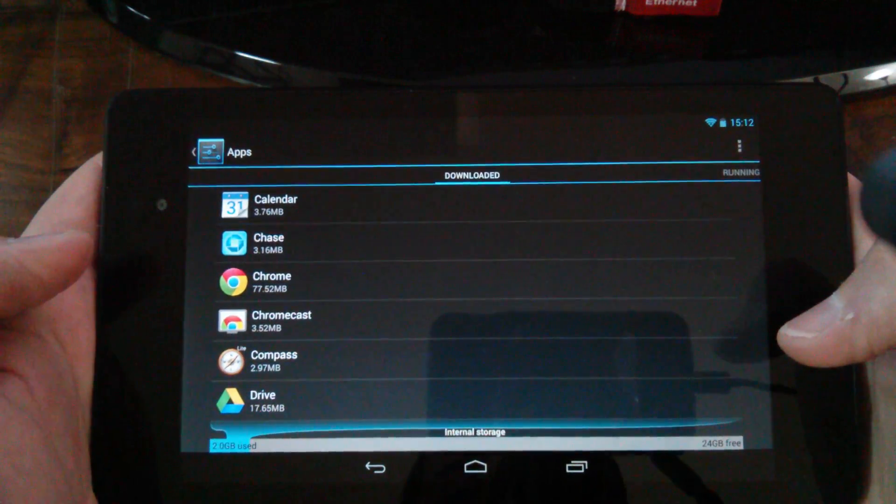
click(268, 242)
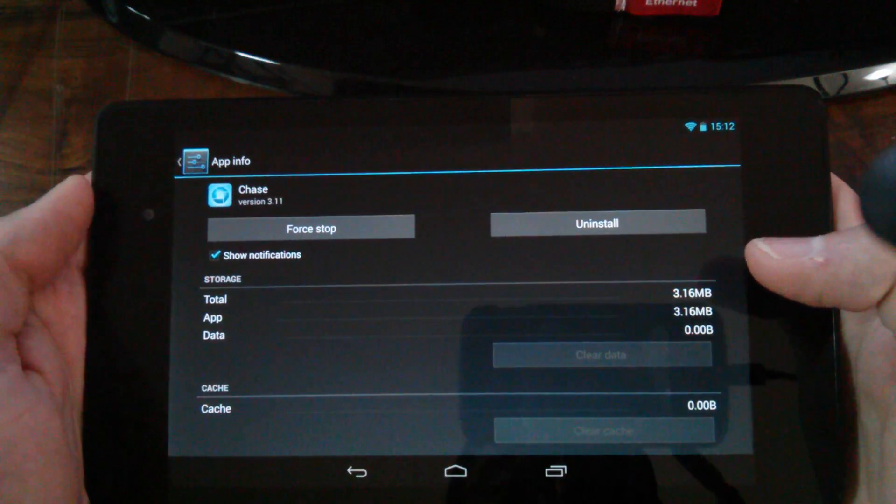